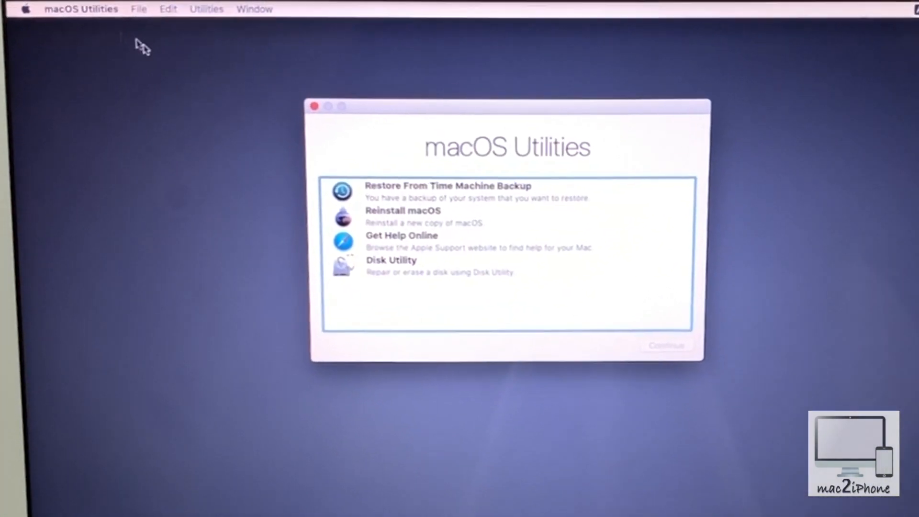
# - Launch Terminal from the Utilities menu in macOS Recovery
pyautogui.click(207, 10)
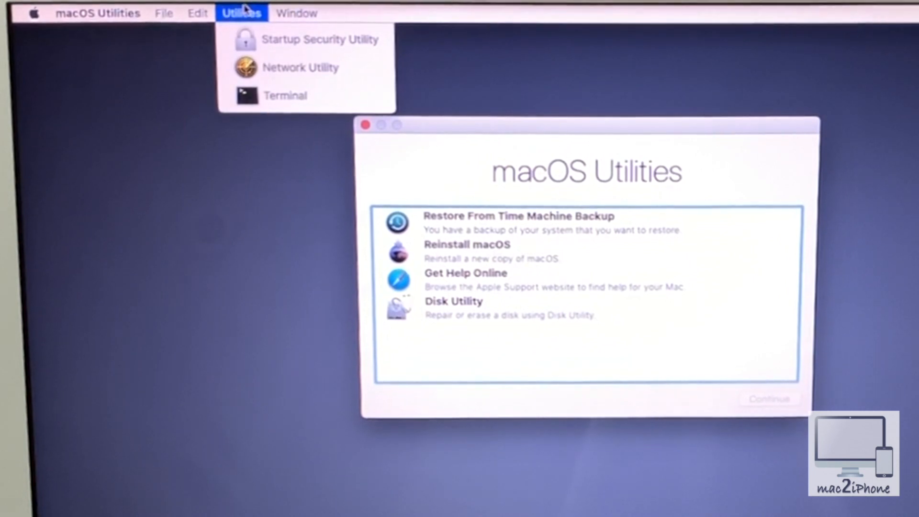
pyautogui.moveTo(268, 95)
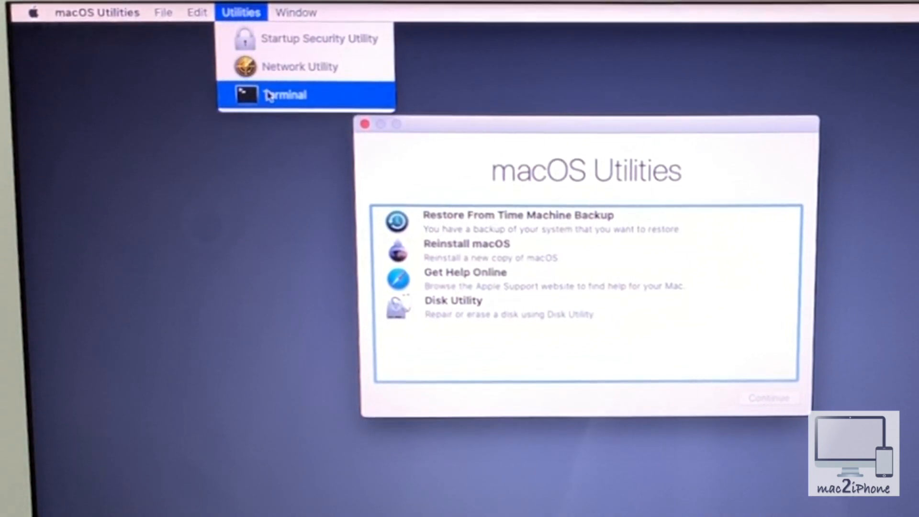
pyautogui.click(270, 93)
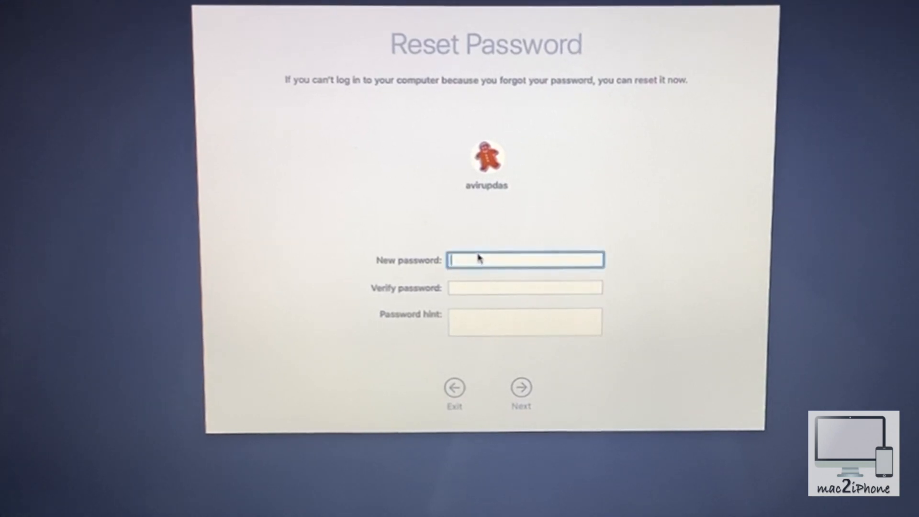
# - Enter and verify the new account password with the hint 'aple' and submit the reset
pyautogui.write('••')
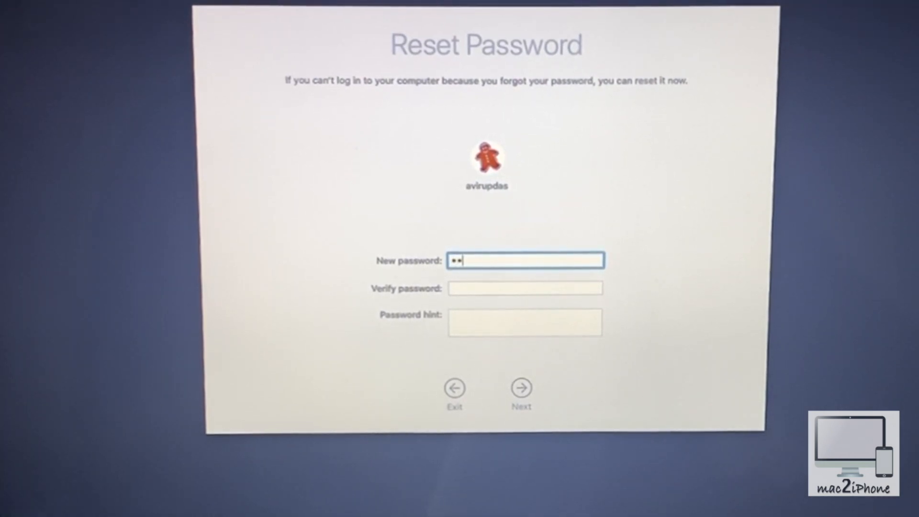
pyautogui.write('*')
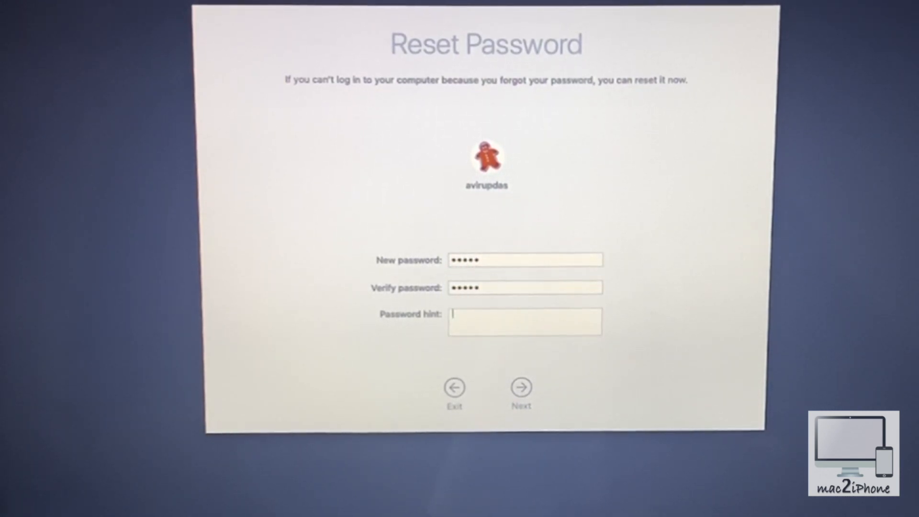
pyautogui.write('aple')
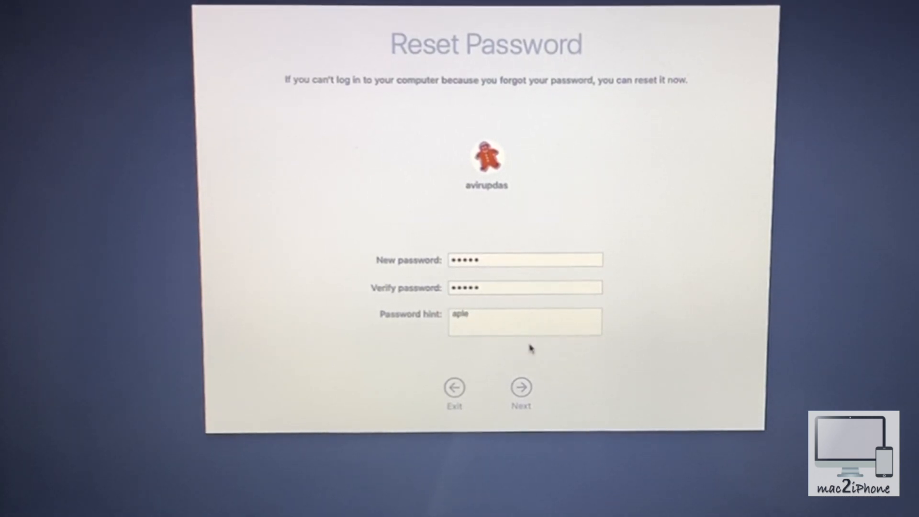
pyautogui.click(520, 386)
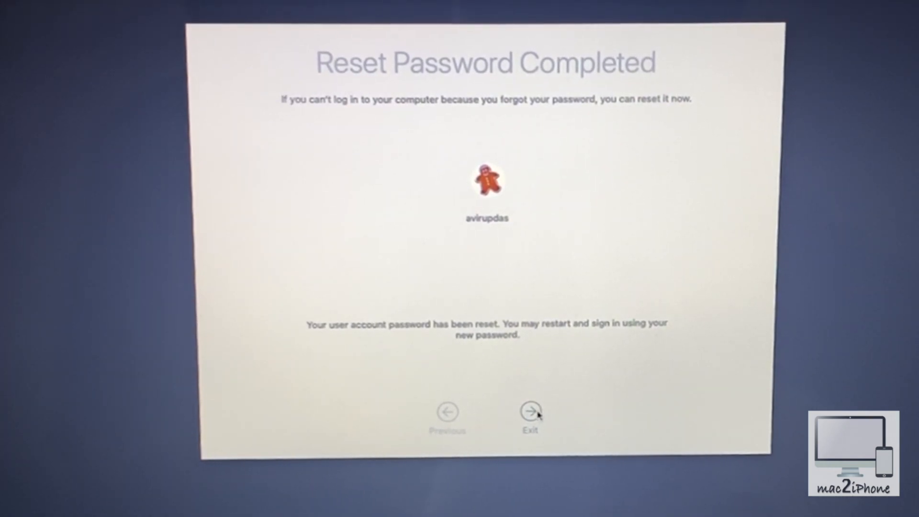
# - Exit the completed password reset to restart and sign in to the desktop
pyautogui.click(530, 412)
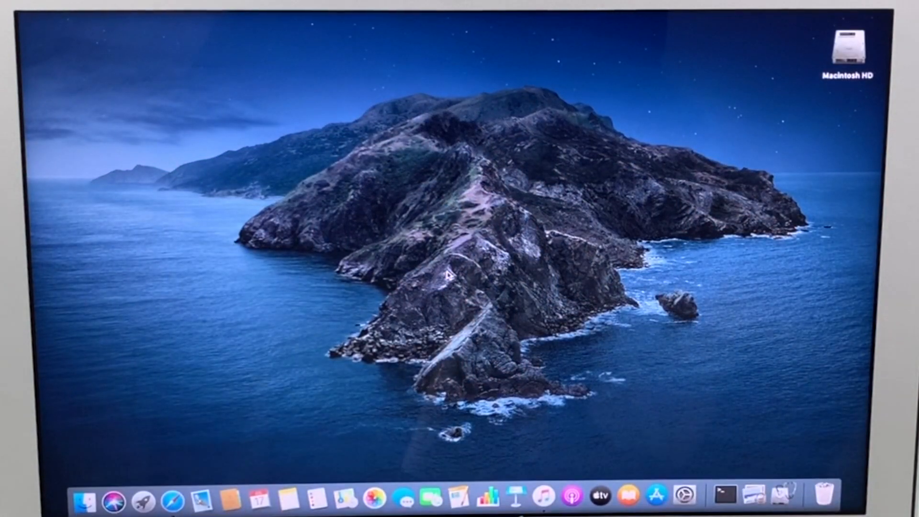
pyautogui.click(31, 18)
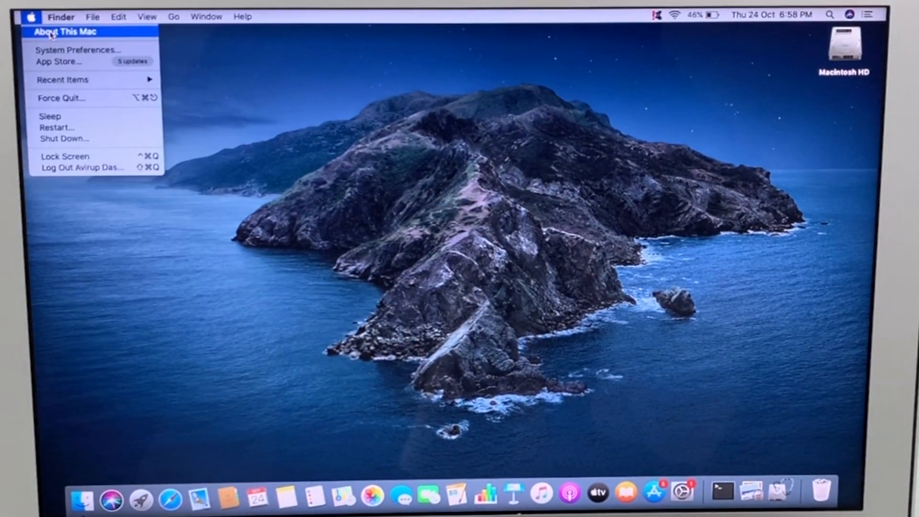
pyautogui.click(67, 33)
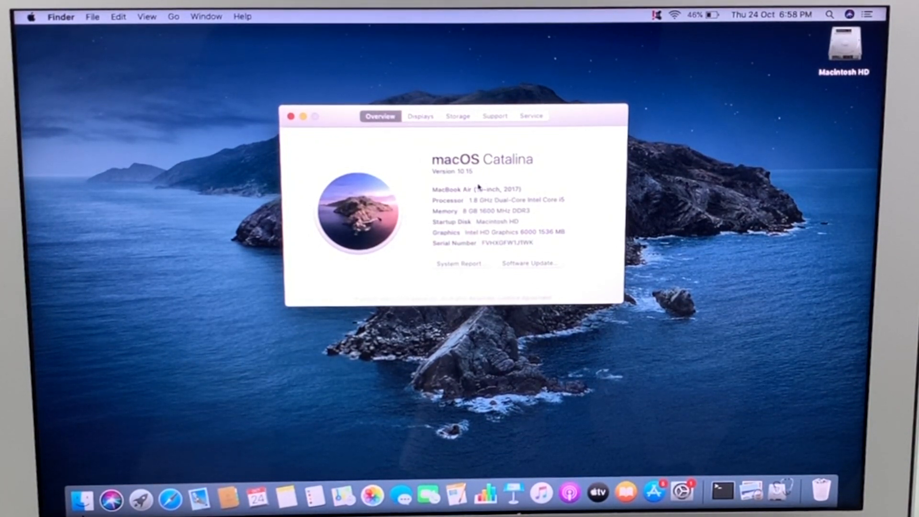
pyautogui.click(292, 118)
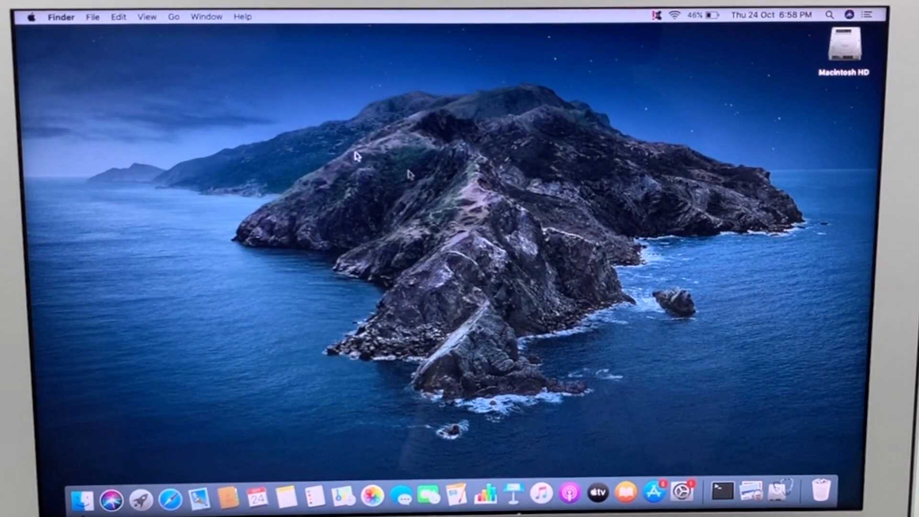